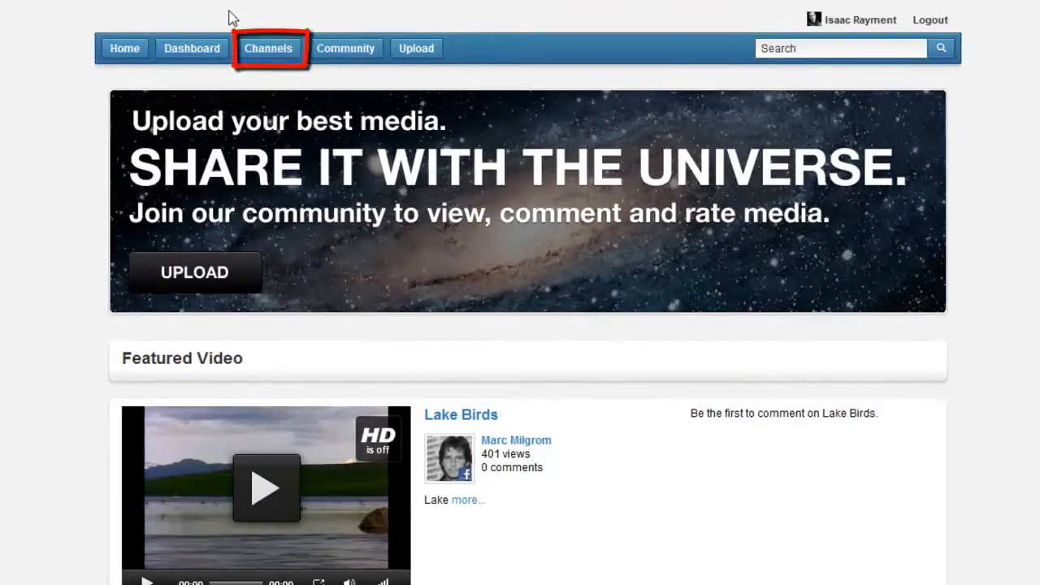
- View All Channels sorted by Most Recent, then return to the home page
{"action": "left_click", "coordinate": [269, 49]}
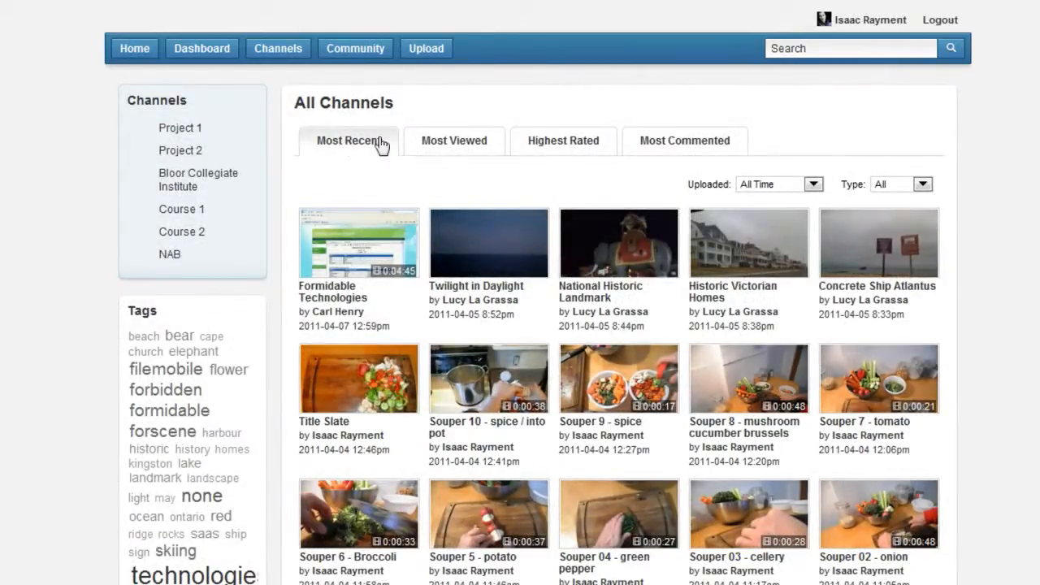
{"action": "left_click", "coordinate": [562, 139]}
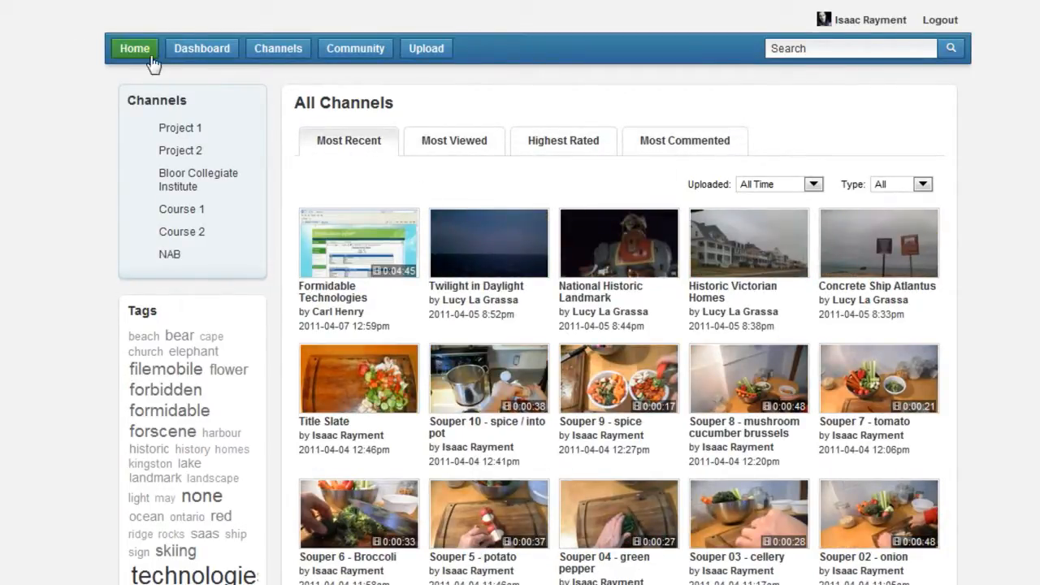
{"action": "left_click", "coordinate": [134, 49]}
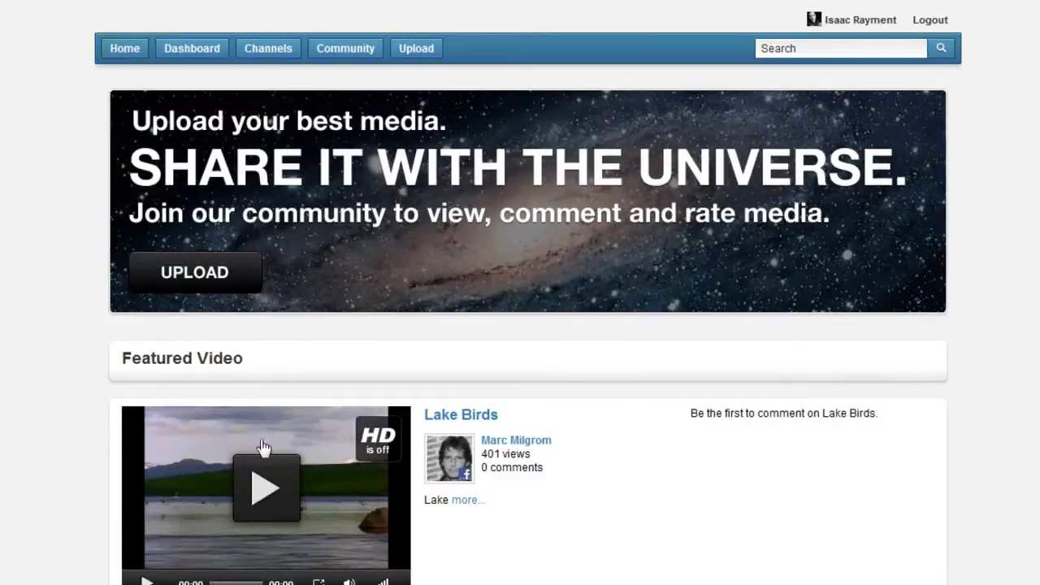
{"action": "scroll", "scroll_direction": "down", "scroll_amount": 3}
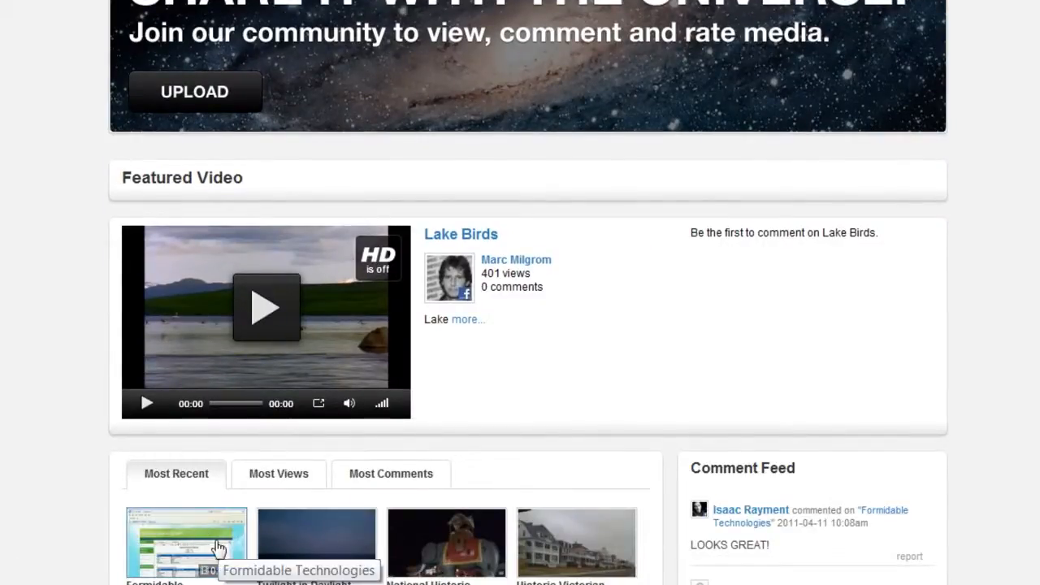
{"action": "mouse_move", "coordinate": [358, 359]}
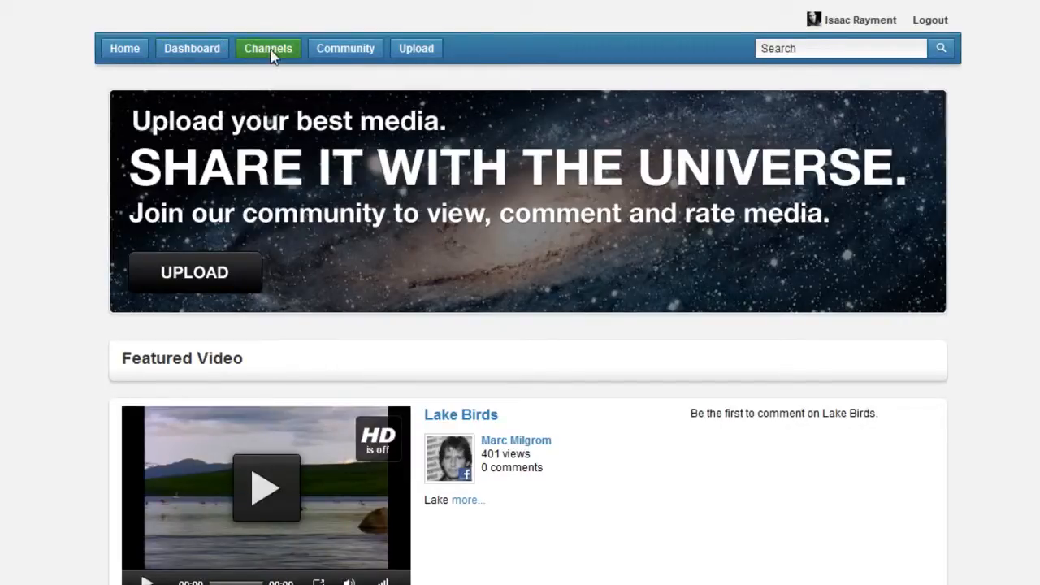
- Reopen All Channels and sort the videos by Most Viewed
{"action": "left_click", "coordinate": [267, 49]}
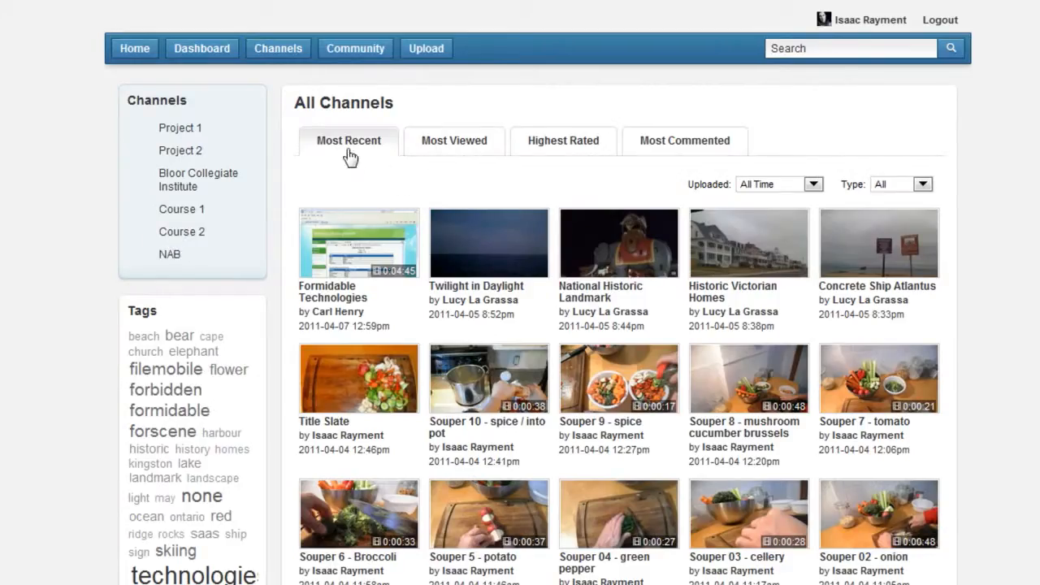
{"action": "left_click", "coordinate": [455, 140]}
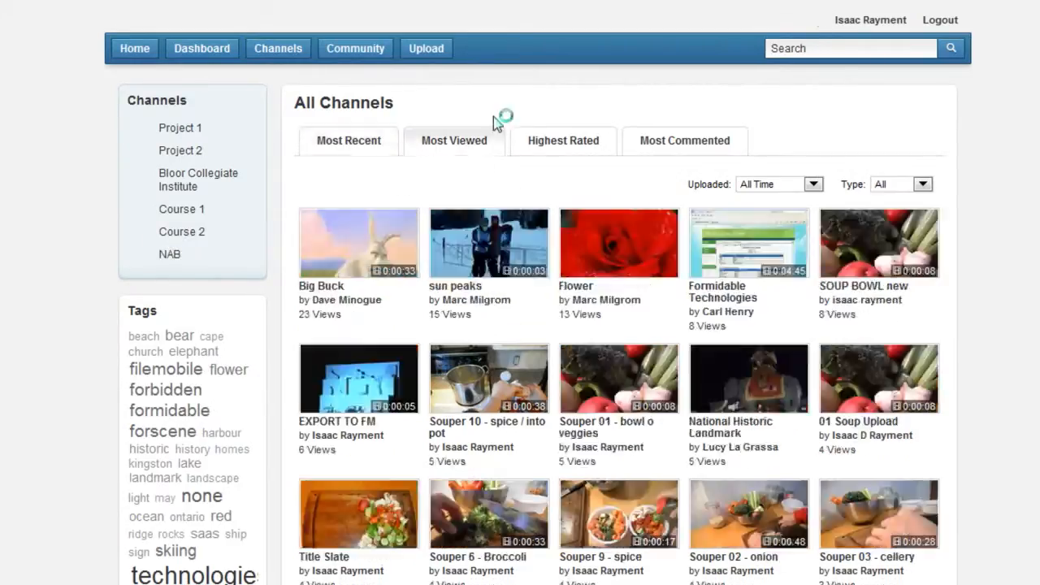
- Filter the channel videos to those uploaded in the past 7 days
{"action": "left_click", "coordinate": [813, 183]}
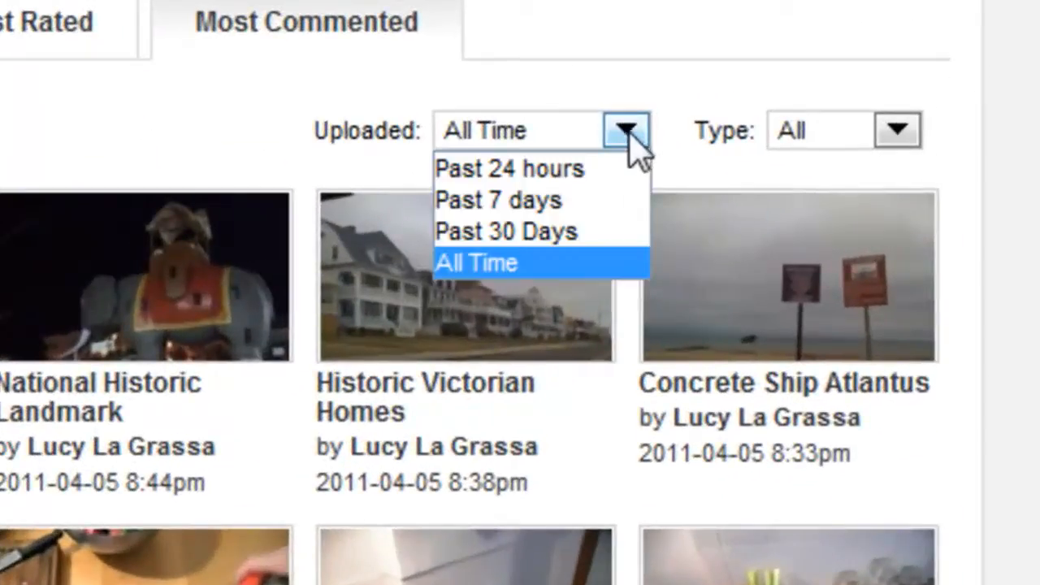
{"action": "mouse_move", "coordinate": [553, 202]}
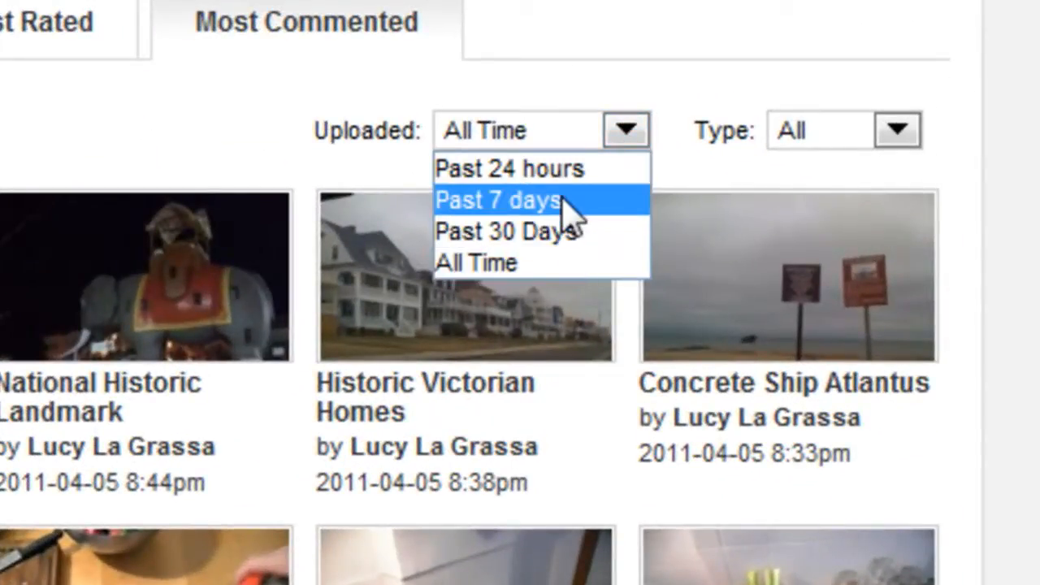
{"action": "left_click", "coordinate": [897, 130]}
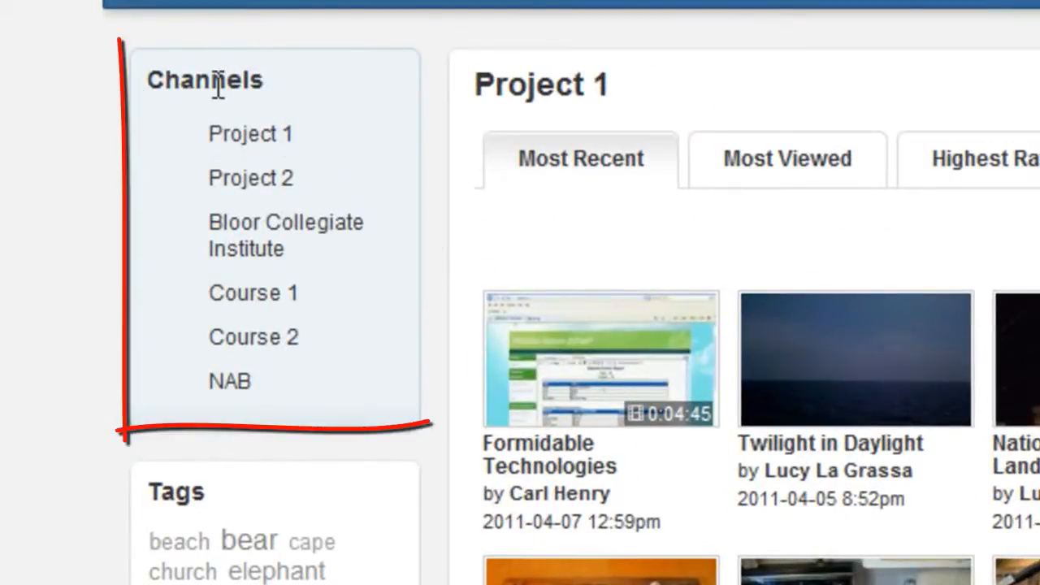
- Visit Project 1, Project 2, Bloor Collegiate Institute, Course 1 and Course 2 channels in turn
{"action": "left_click", "coordinate": [250, 134]}
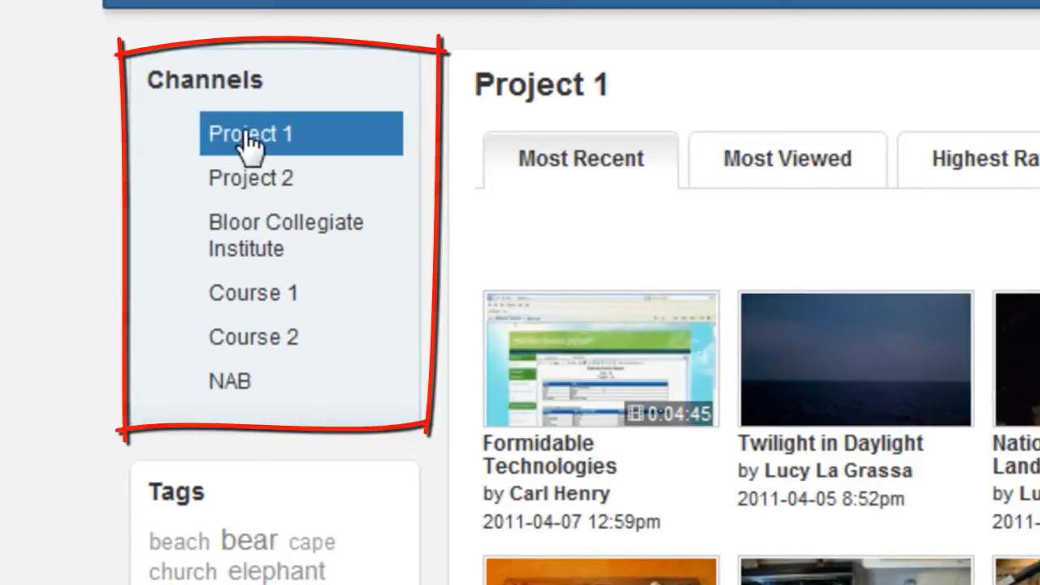
{"action": "left_click", "coordinate": [250, 177]}
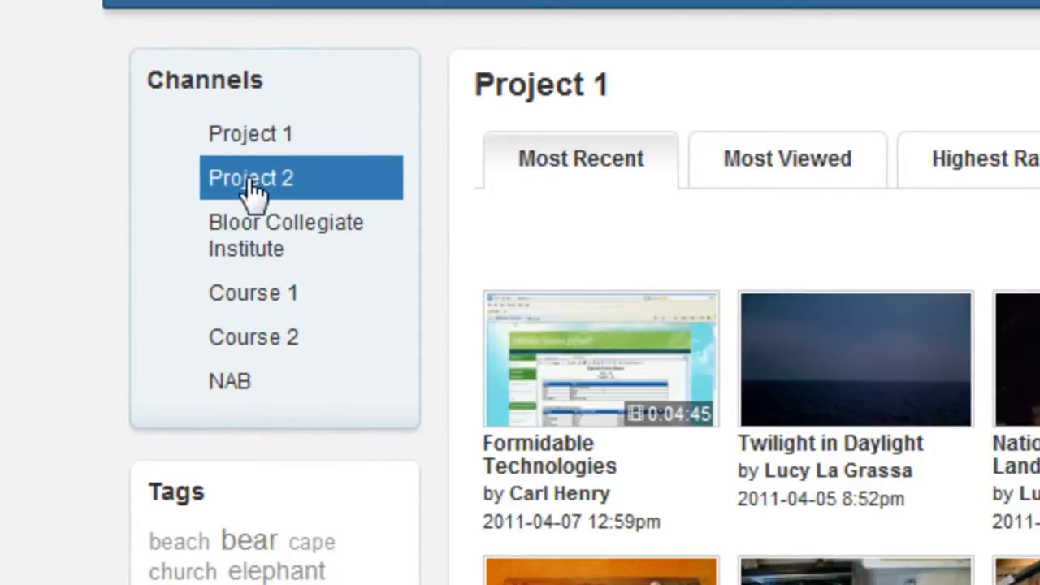
{"action": "left_click", "coordinate": [286, 234]}
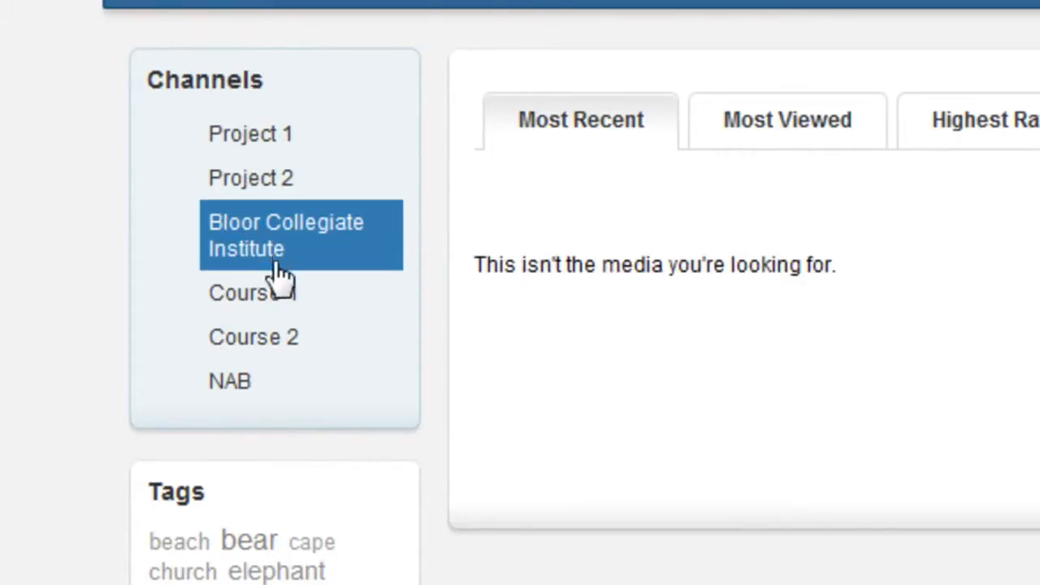
{"action": "left_click", "coordinate": [286, 234]}
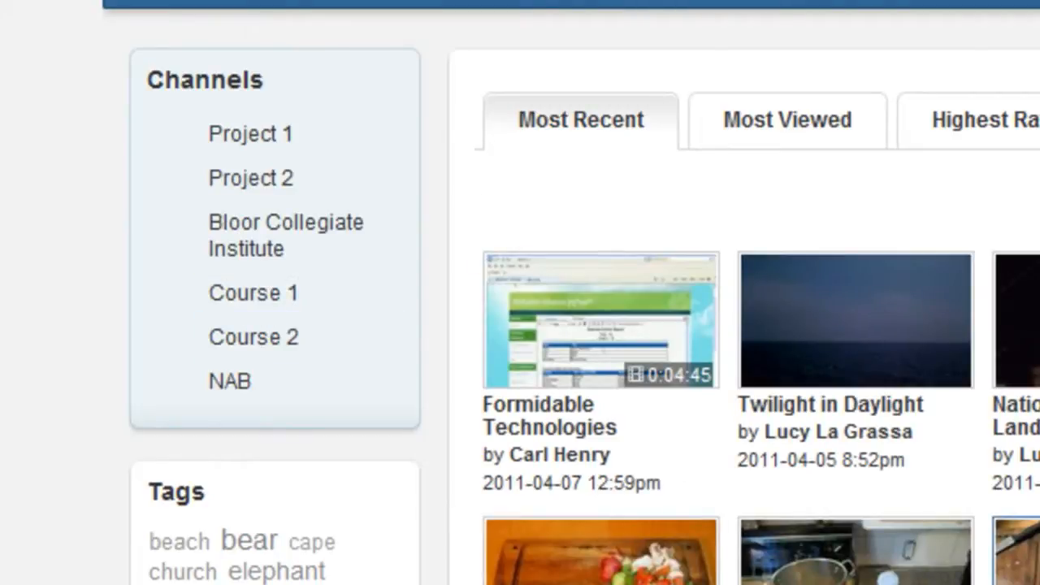
{"action": "left_click", "coordinate": [250, 134]}
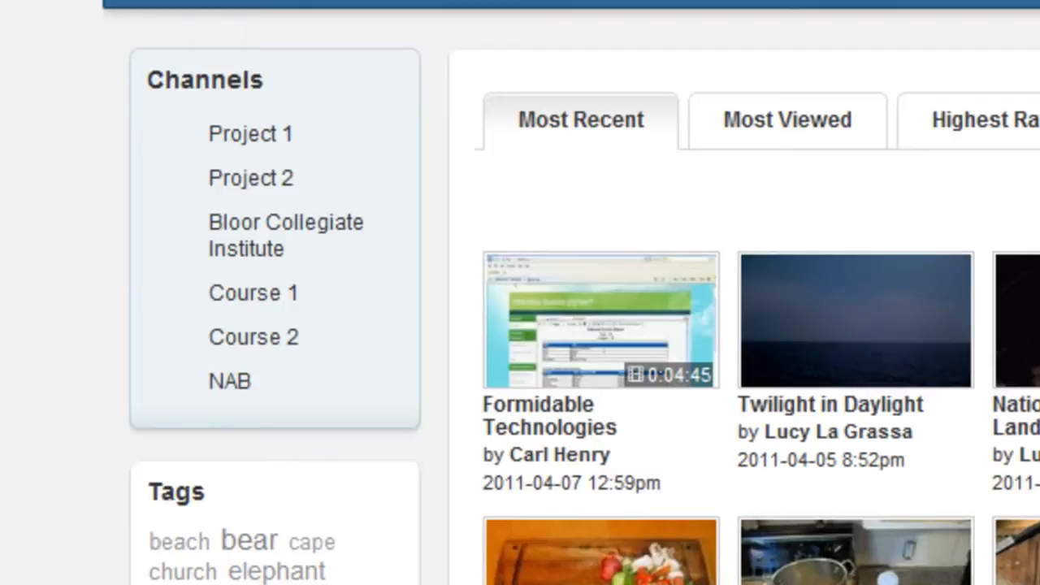
- Use the Tags cloud to find the videos tagged forscene
{"action": "scroll", "scroll_direction": "down", "scroll_amount": 3}
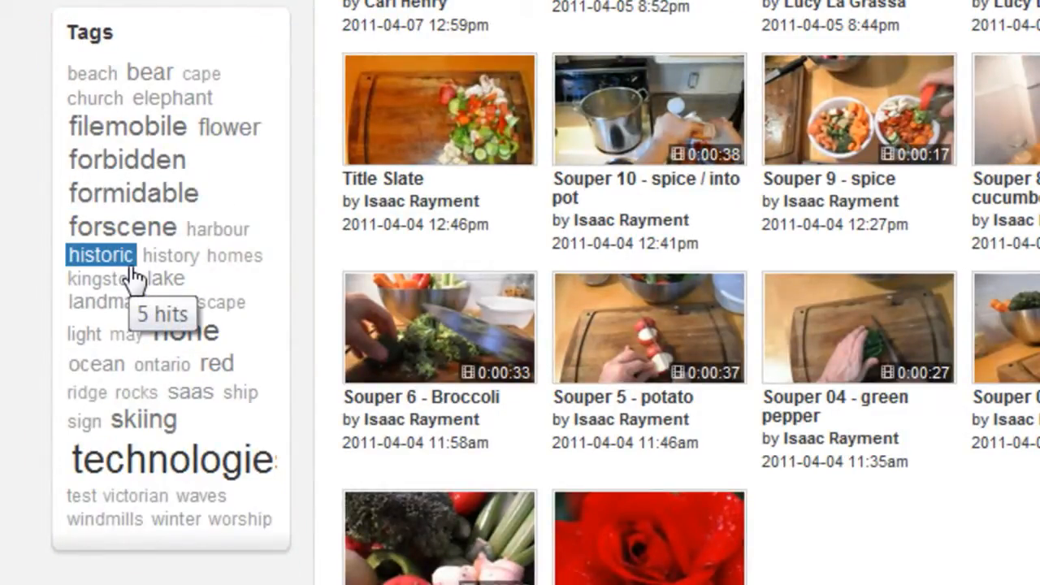
{"action": "left_click", "coordinate": [122, 226]}
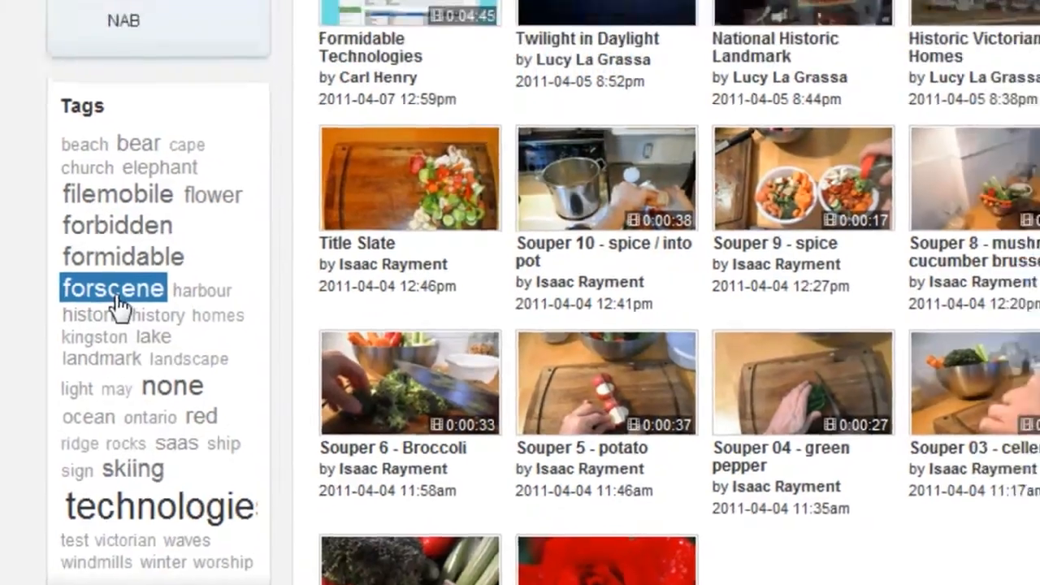
{"action": "left_click", "coordinate": [113, 290]}
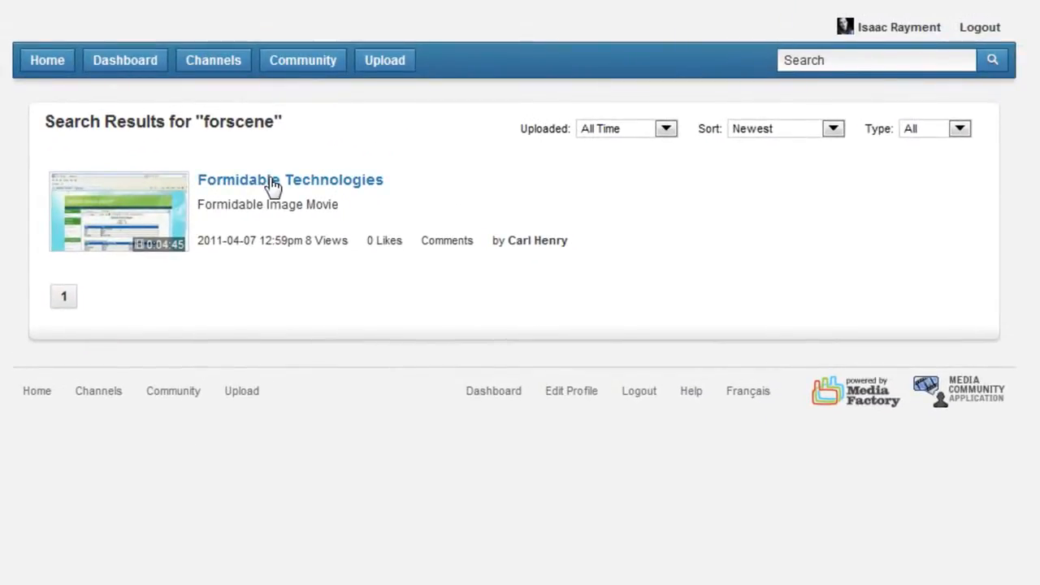
{"action": "mouse_move", "coordinate": [230, 194]}
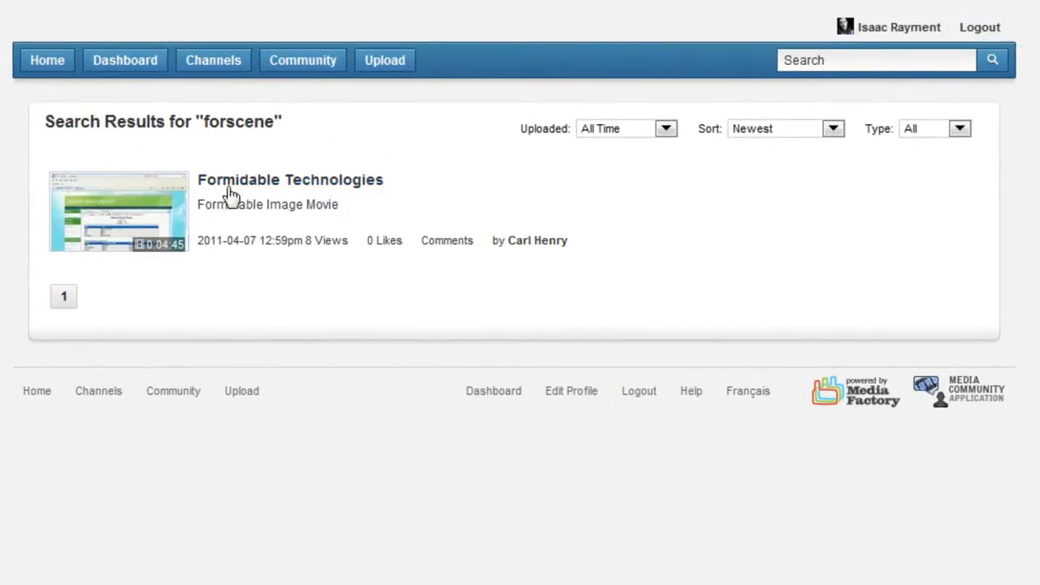
{"action": "mouse_move", "coordinate": [220, 159]}
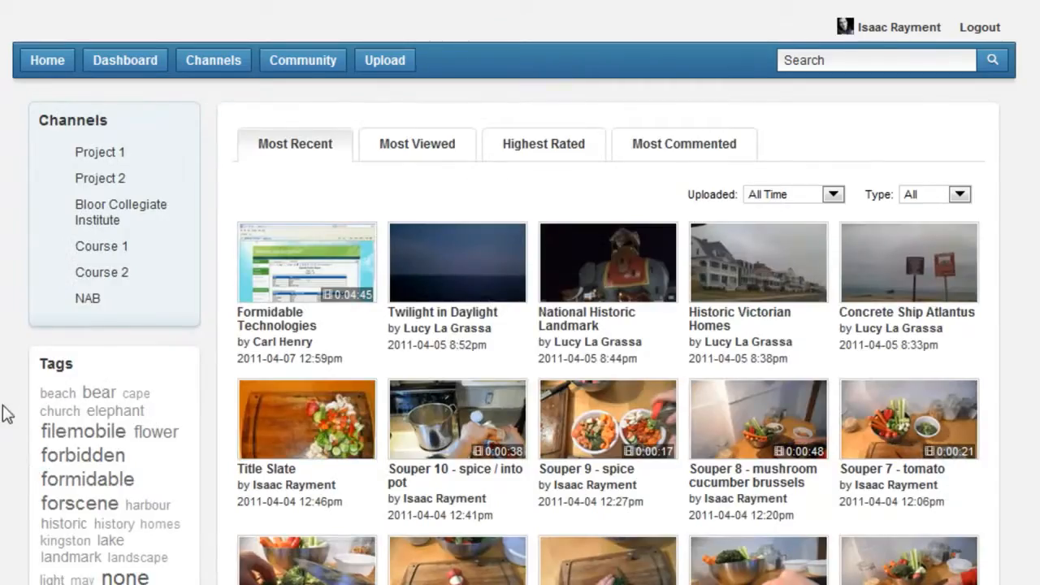
{"action": "mouse_move", "coordinate": [42, 409]}
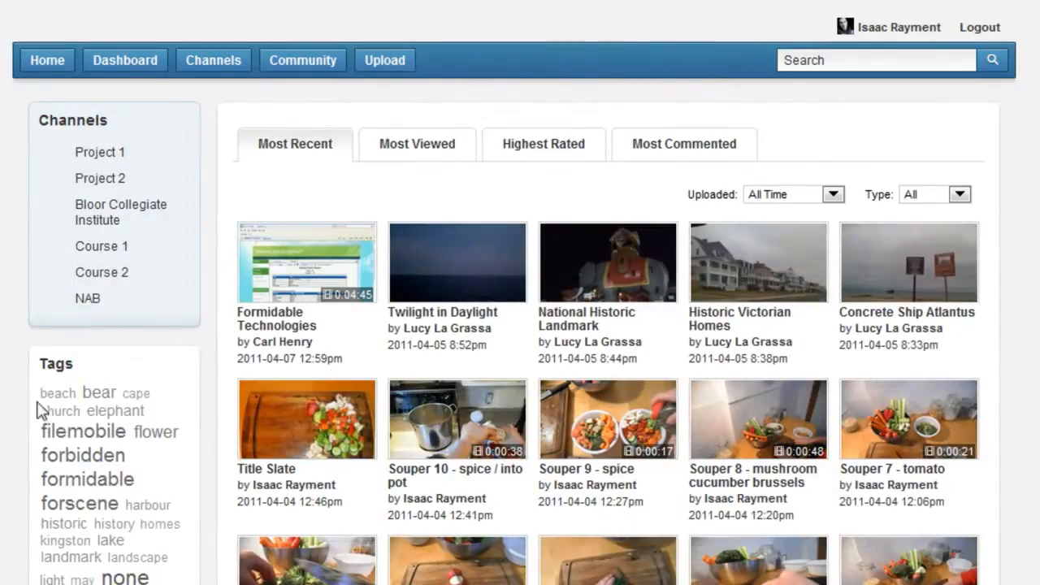
- Show videos tagged beach, then view Concrete Ship Atlantus and Mini Putt
{"action": "left_click", "coordinate": [58, 392]}
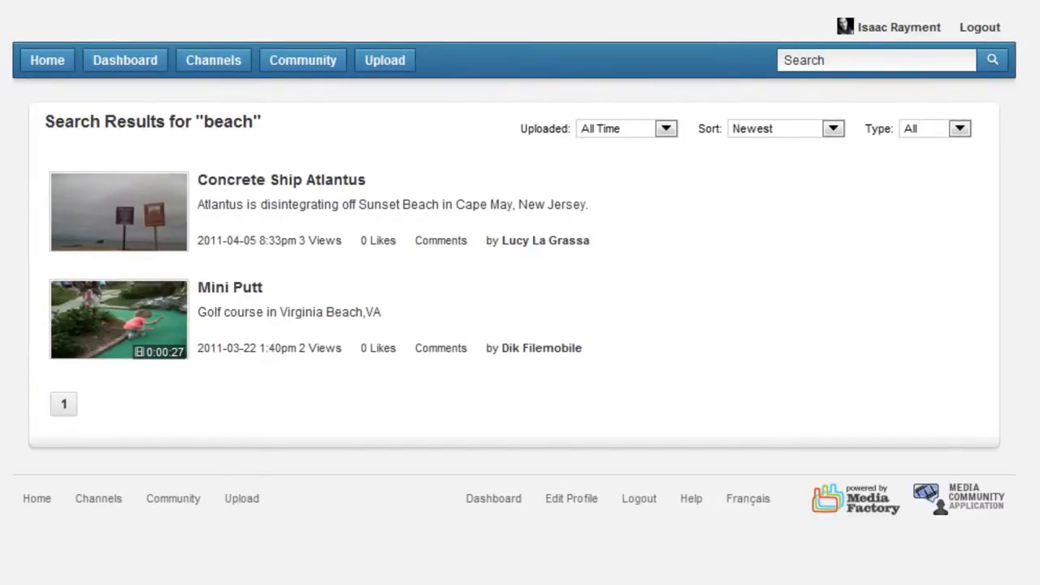
{"action": "left_click", "coordinate": [281, 179]}
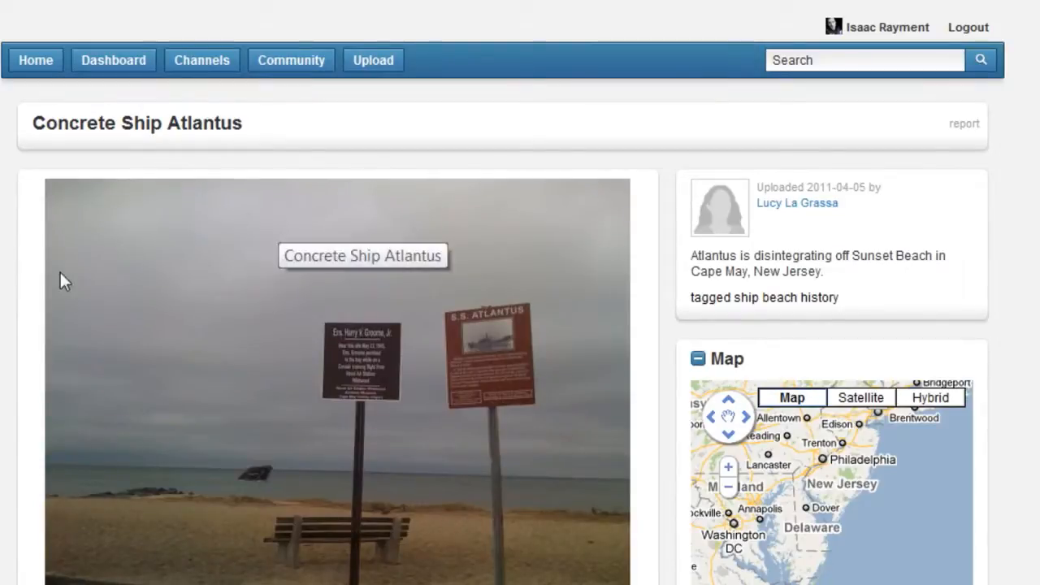
{"action": "left_click", "coordinate": [981, 58]}
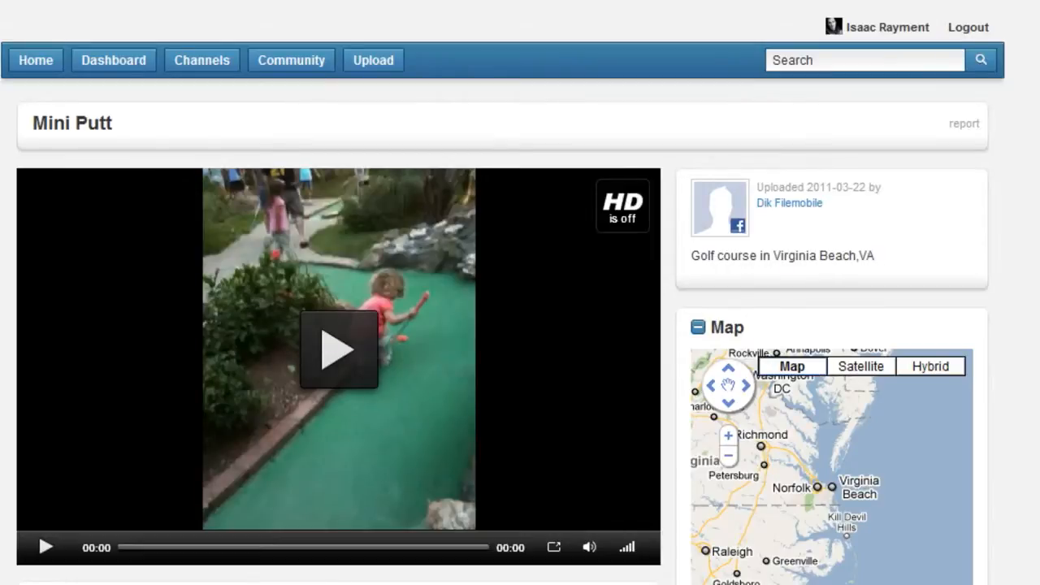
- Return to Channels, visit the Dashboard, and come back to All Channels
{"action": "left_click", "coordinate": [201, 60]}
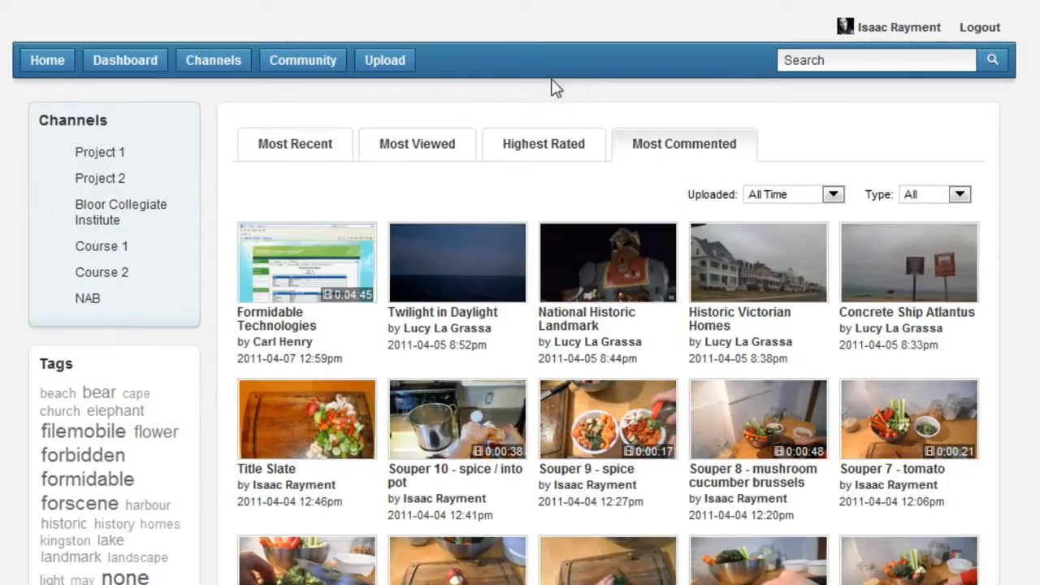
{"action": "left_click", "coordinate": [876, 60]}
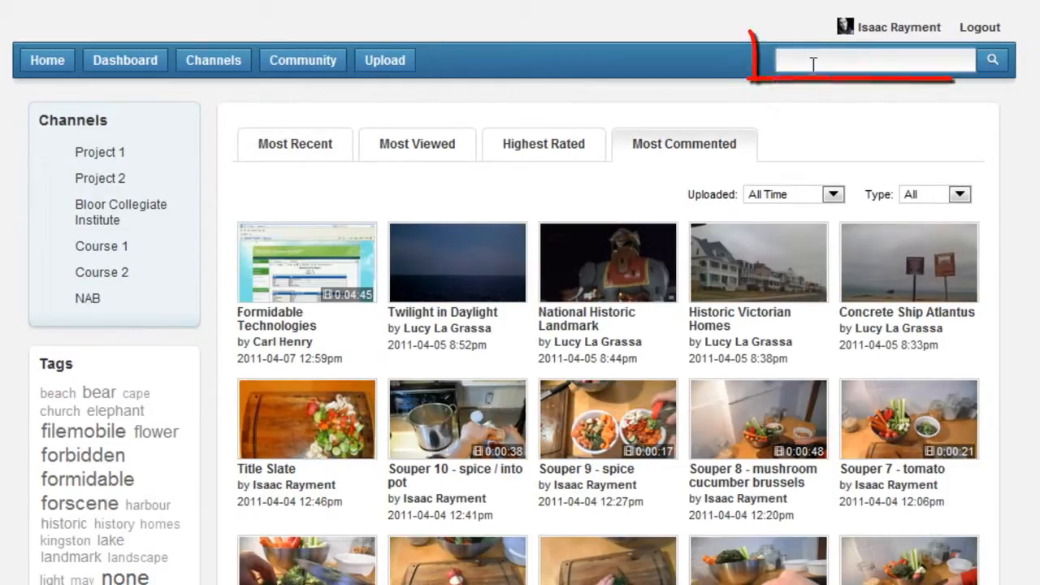
{"action": "left_click", "coordinate": [113, 58]}
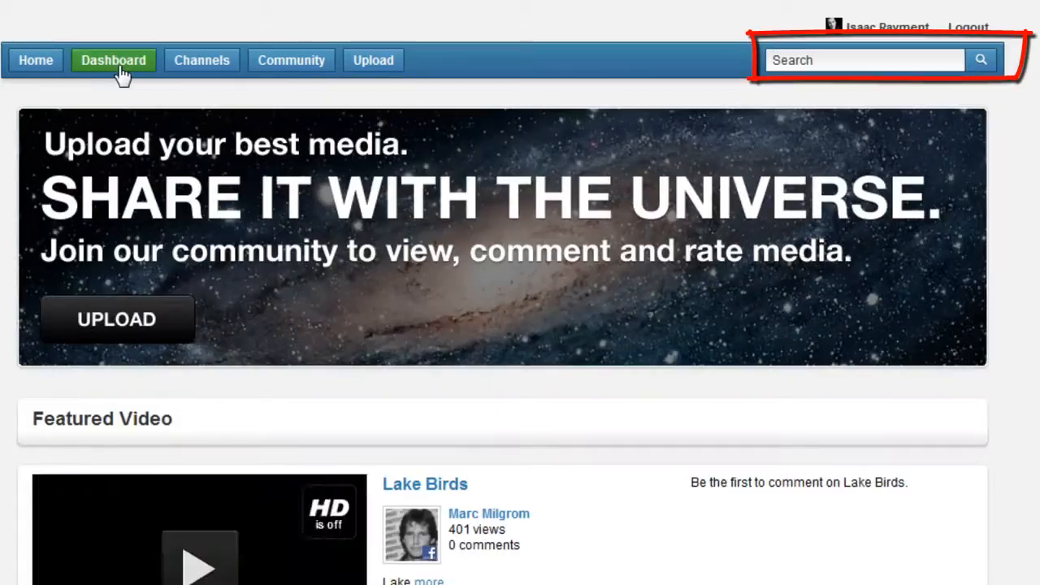
{"action": "left_click", "coordinate": [201, 58]}
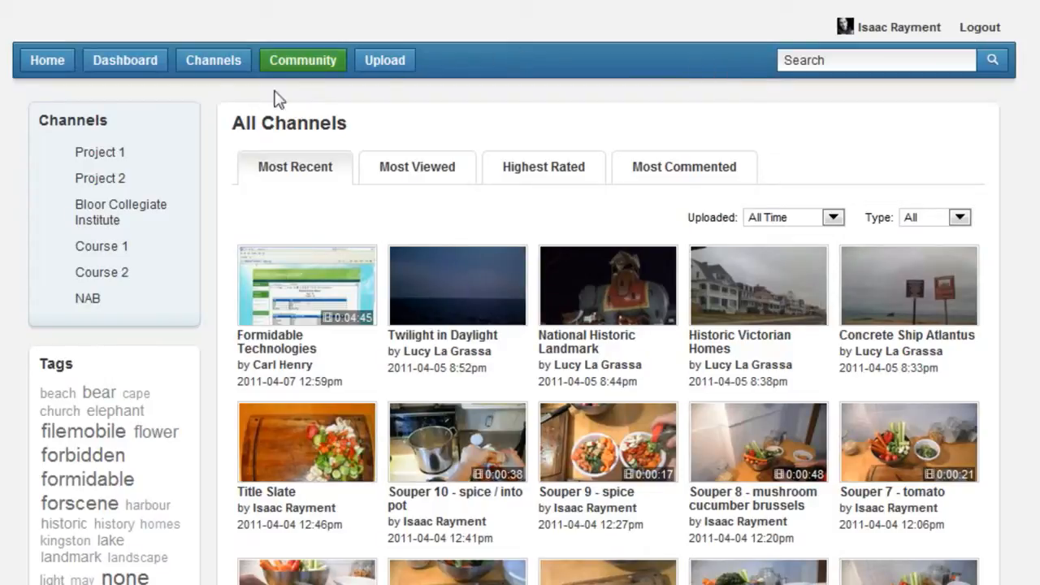
- Search the site for flower, view the Flower video, then go back to the results
{"action": "left_click", "coordinate": [876, 59]}
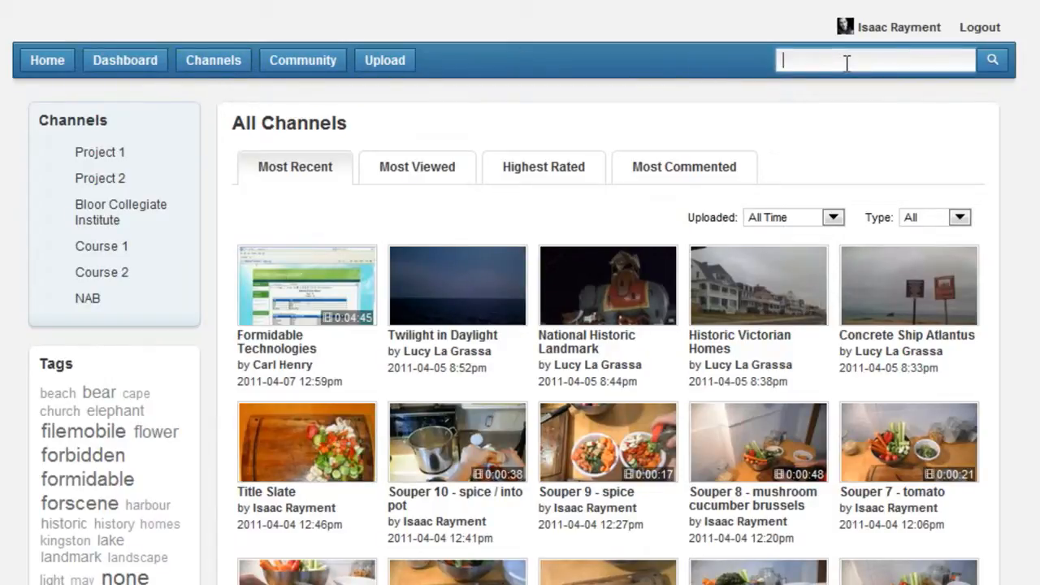
{"action": "type", "text": "f"}
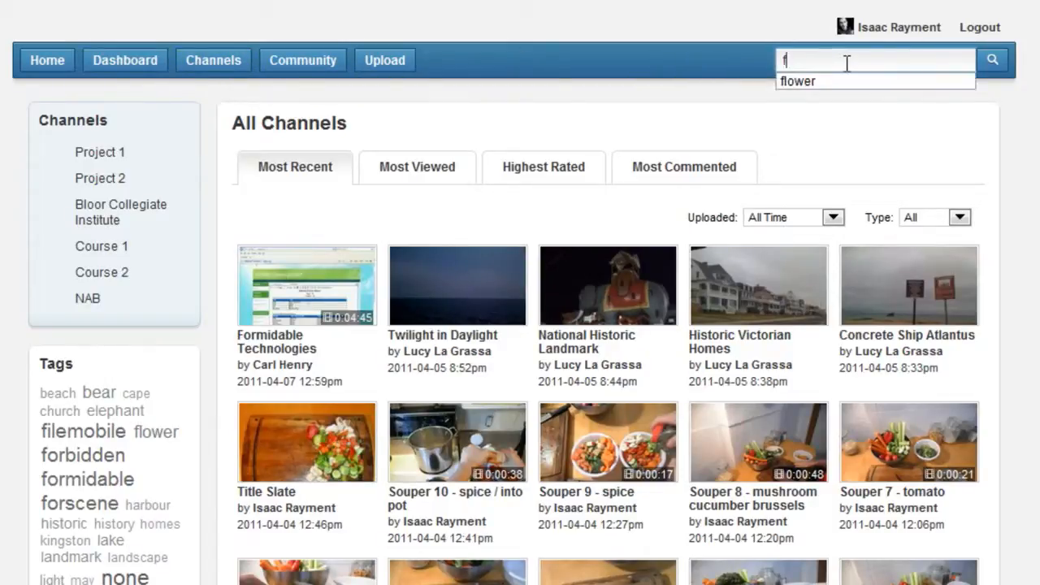
{"action": "left_click", "coordinate": [799, 82]}
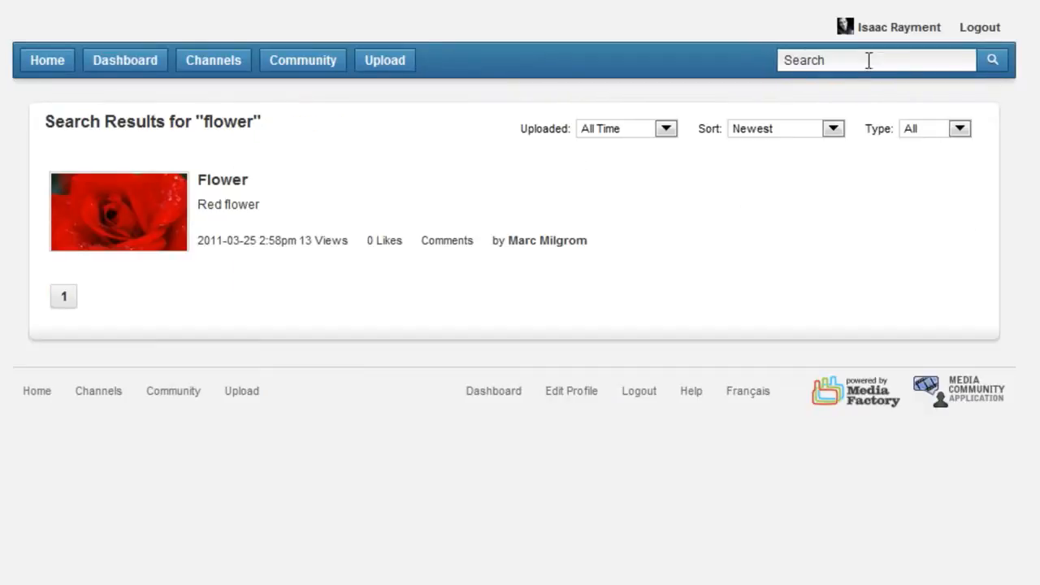
{"action": "left_click", "coordinate": [223, 179]}
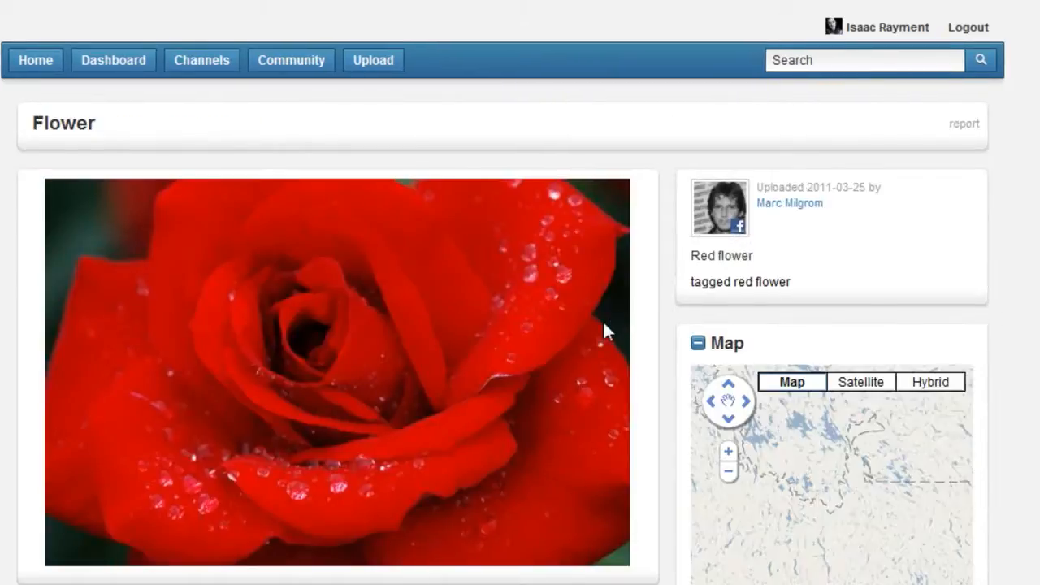
{"action": "left_click", "coordinate": [982, 58]}
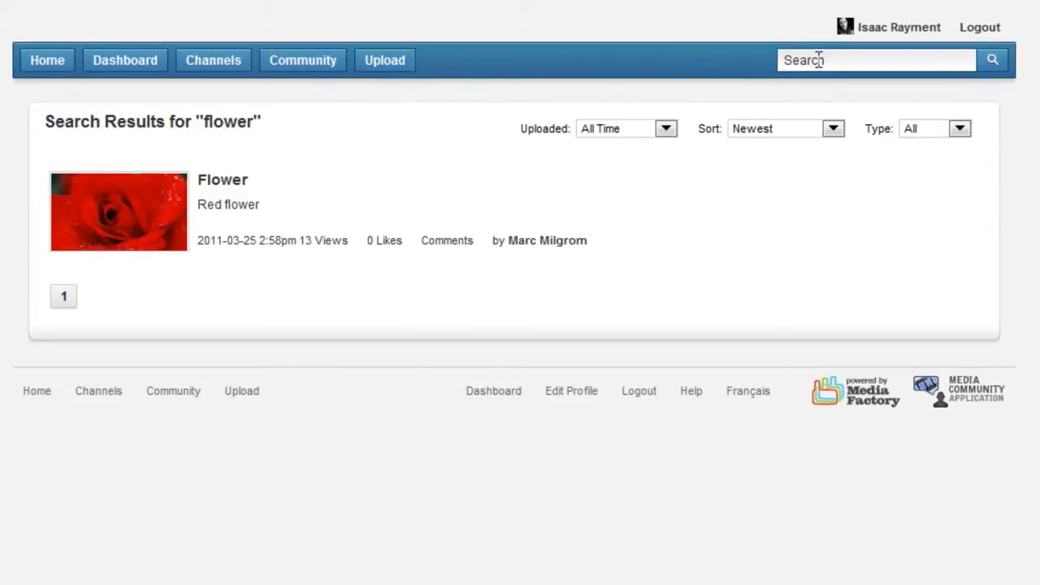
- Search for marc and isaac, then return to the All Channels page
{"action": "type", "text": "ma"}
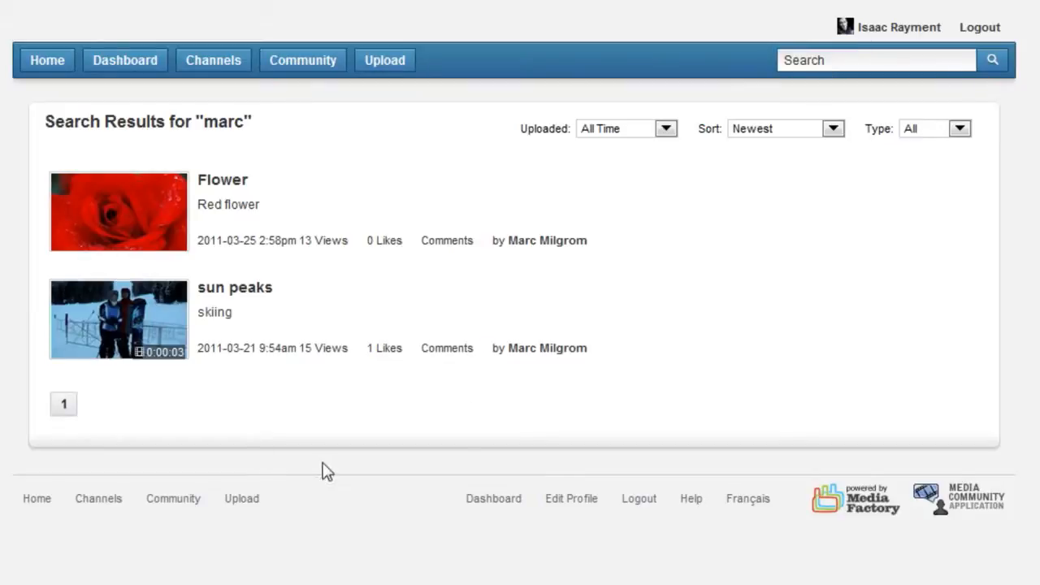
{"action": "mouse_move", "coordinate": [553, 270]}
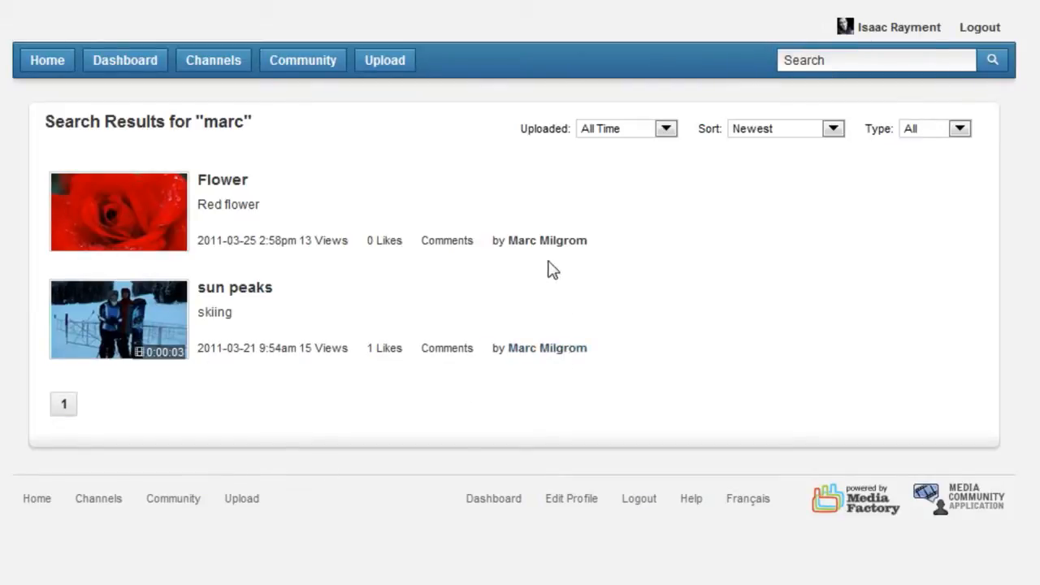
{"action": "mouse_move", "coordinate": [134, 360]}
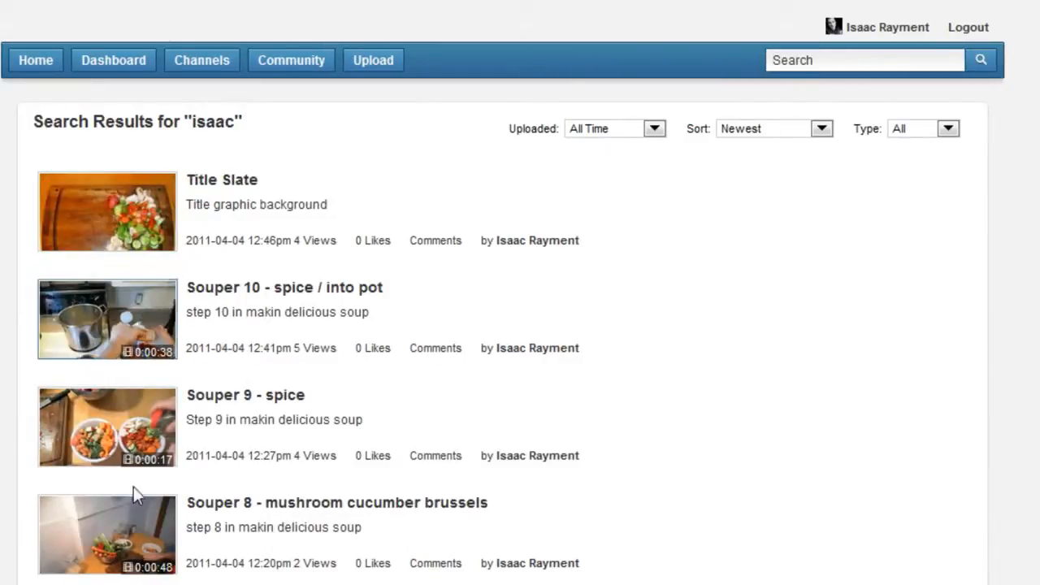
{"action": "mouse_move", "coordinate": [137, 112]}
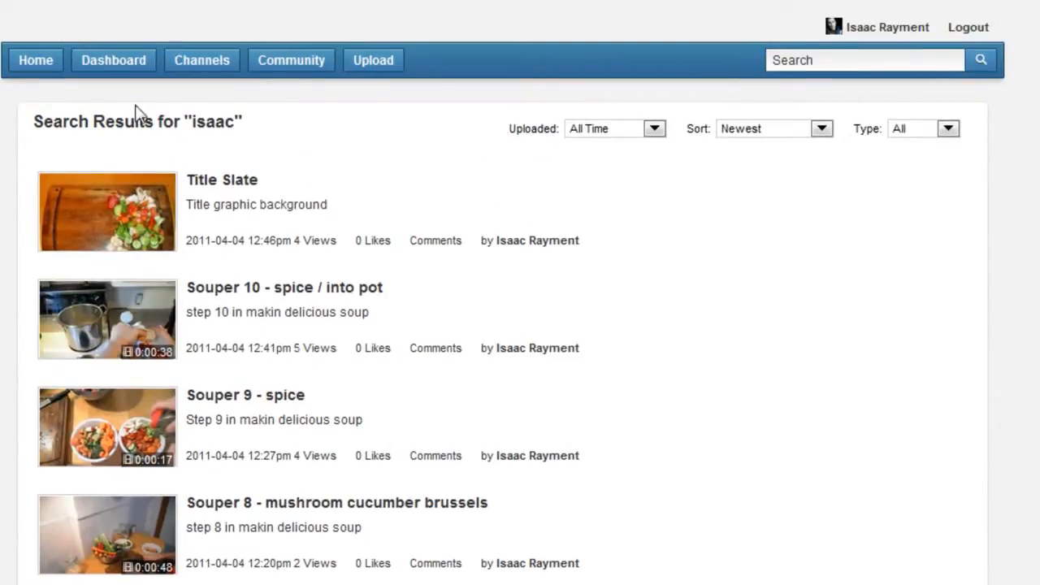
{"action": "left_click", "coordinate": [202, 58]}
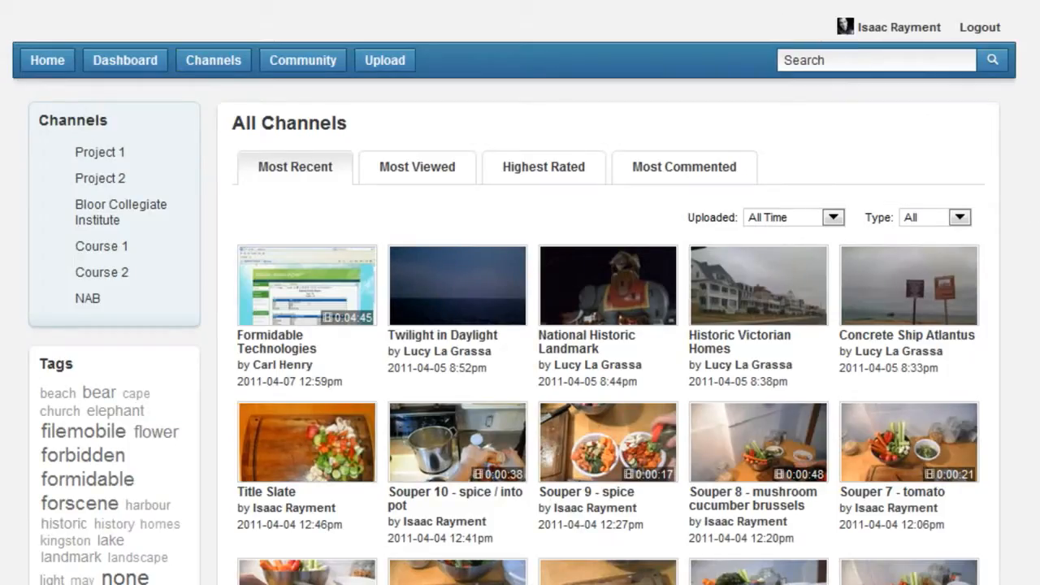